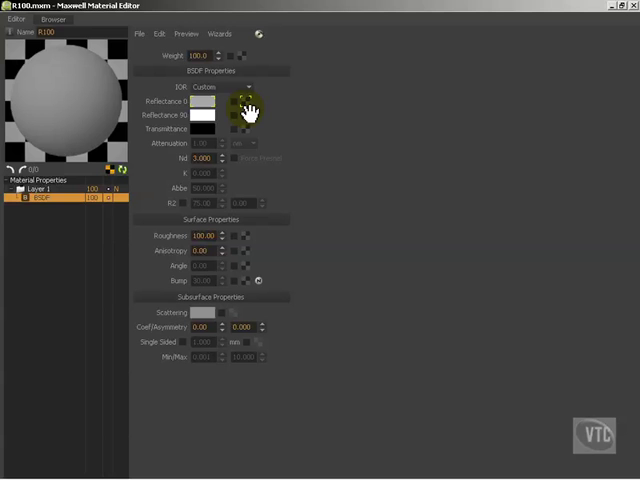
mouse_move(388, 176)
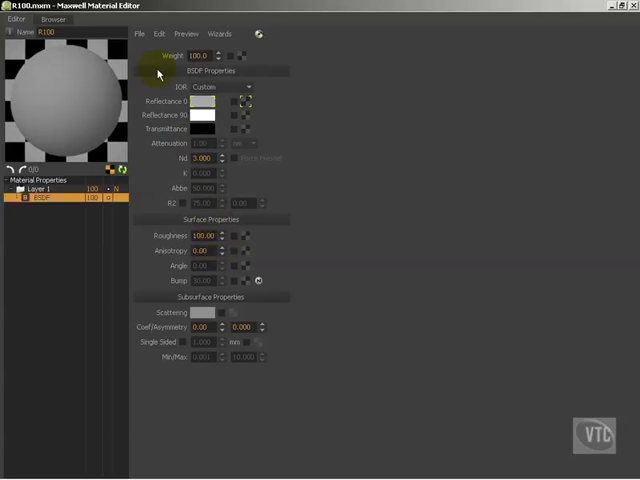
Step: Browse the material database tree to the Roughness and Reflectance 90 chapter folder
left_click(52, 20)
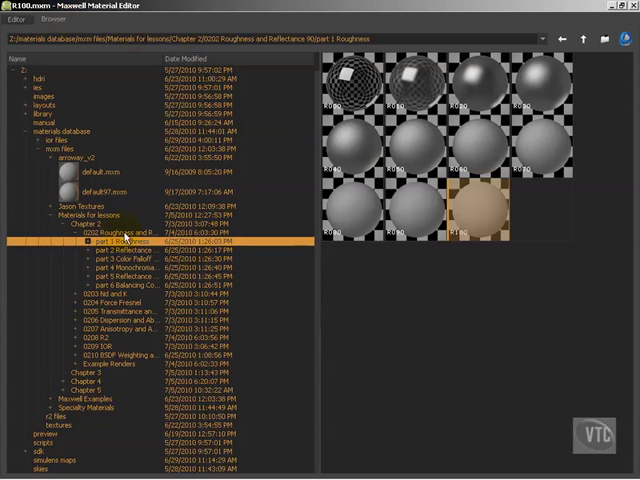
left_click(120, 232)
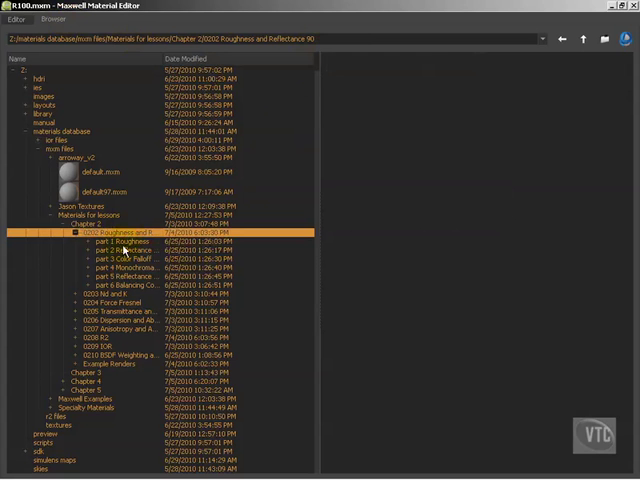
left_click(124, 244)
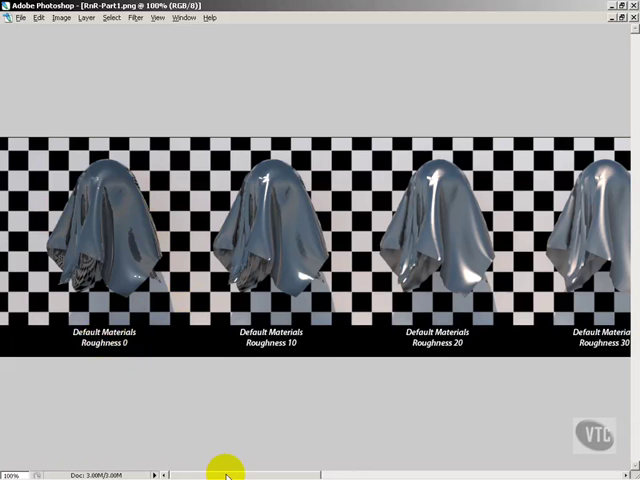
Step: Pan the comparison image to the cloth renders at roughness 70, 80, 90 and 100
left_click_drag(224, 472, 310, 472)
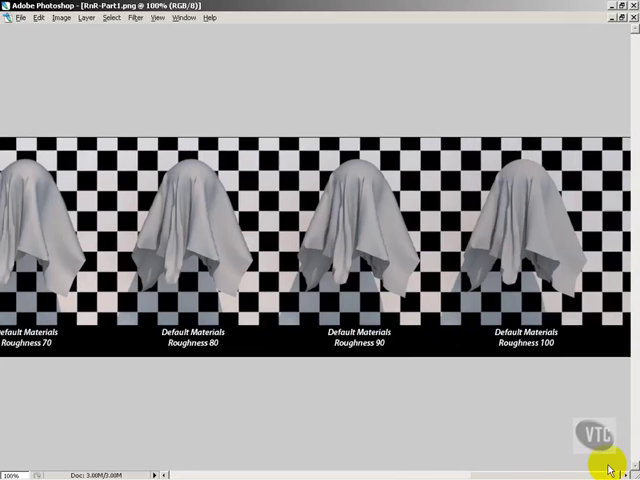
mouse_move(556, 396)
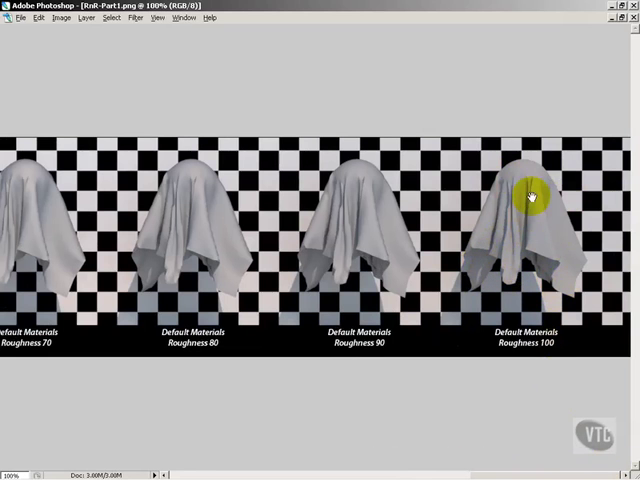
mouse_move(548, 204)
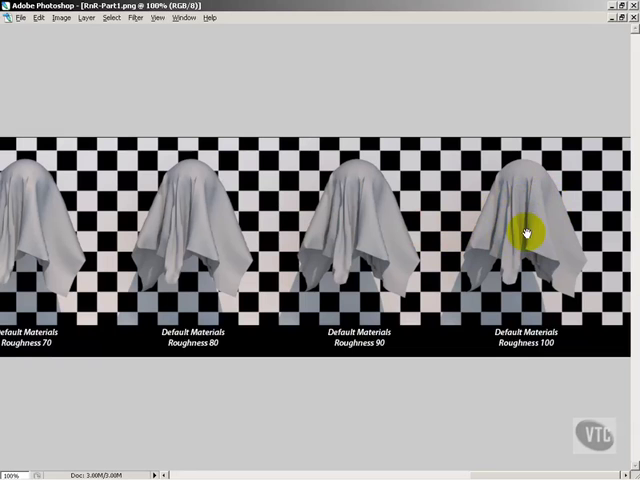
mouse_move(464, 252)
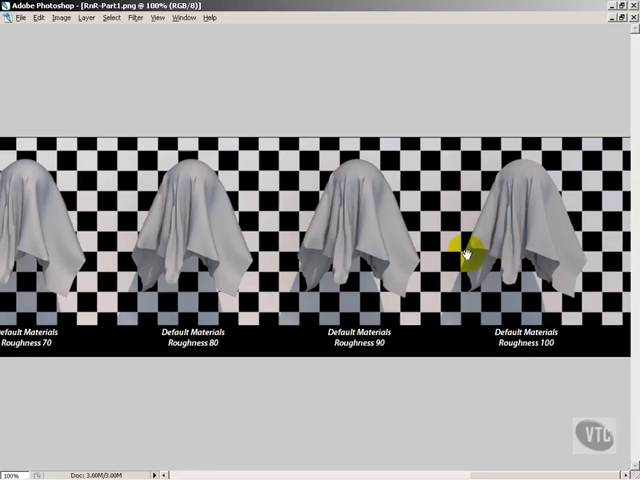
mouse_move(344, 238)
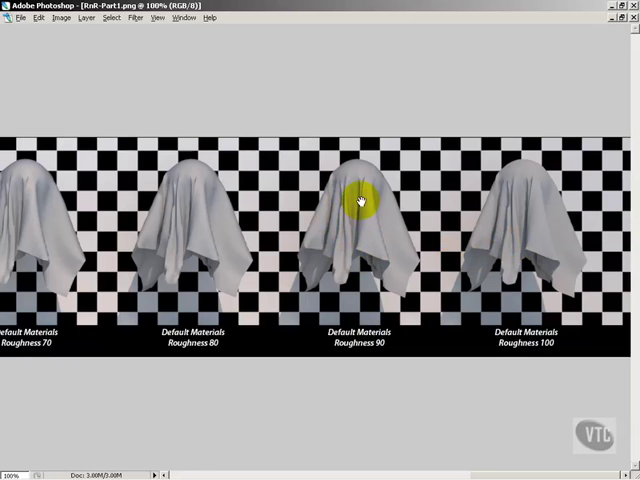
mouse_move(370, 212)
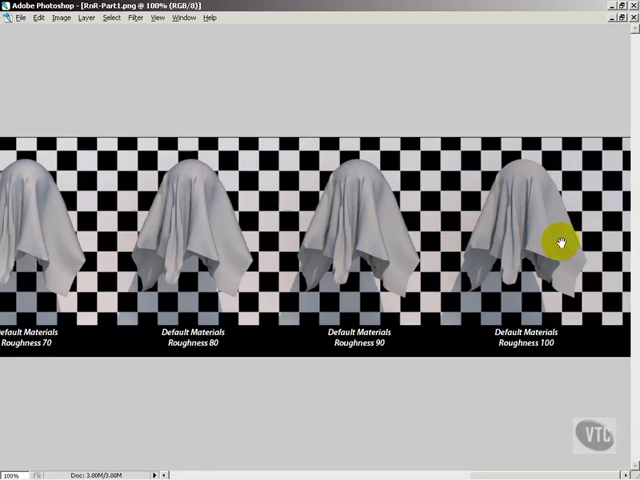
mouse_move(560, 244)
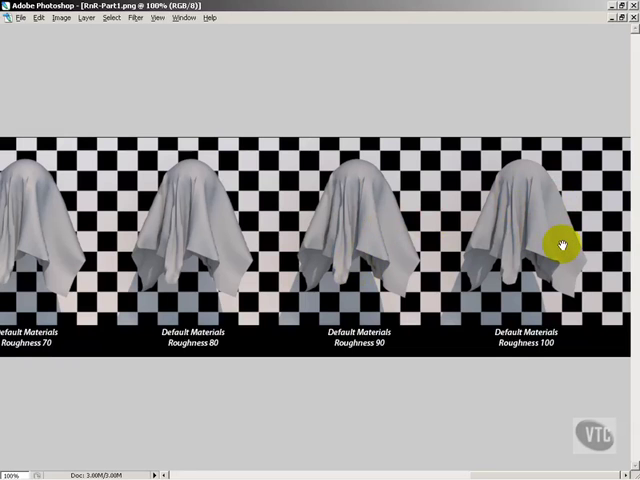
mouse_move(562, 234)
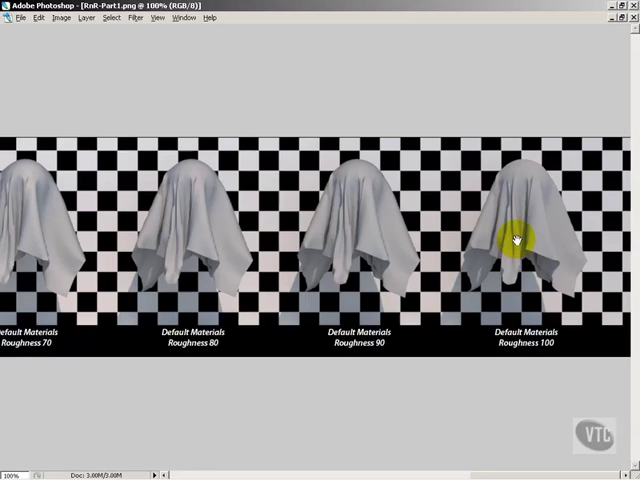
mouse_move(464, 302)
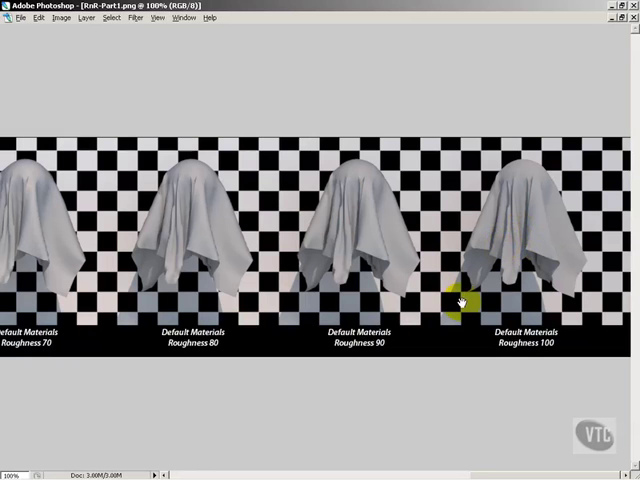
mouse_move(408, 256)
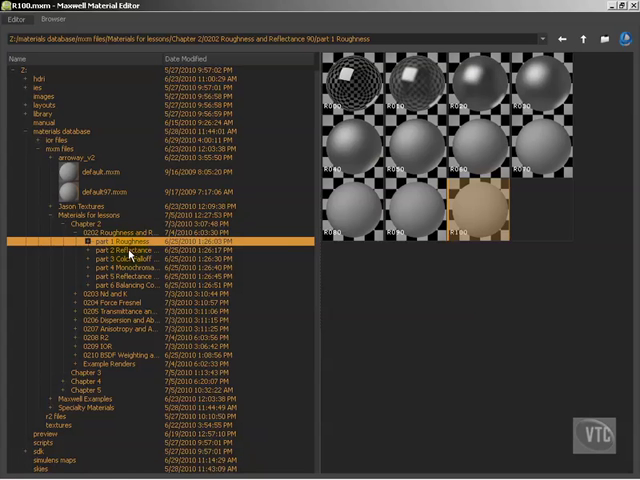
Step: Load a roughness sample material to inspect its reflectance and surface roughness settings
left_click(120, 250)
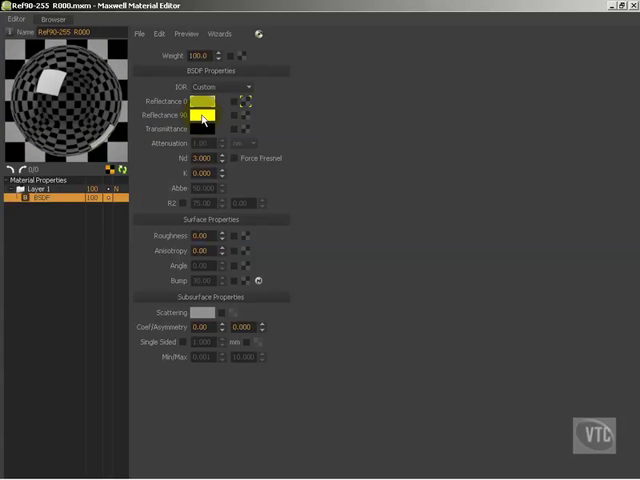
left_click(200, 116)
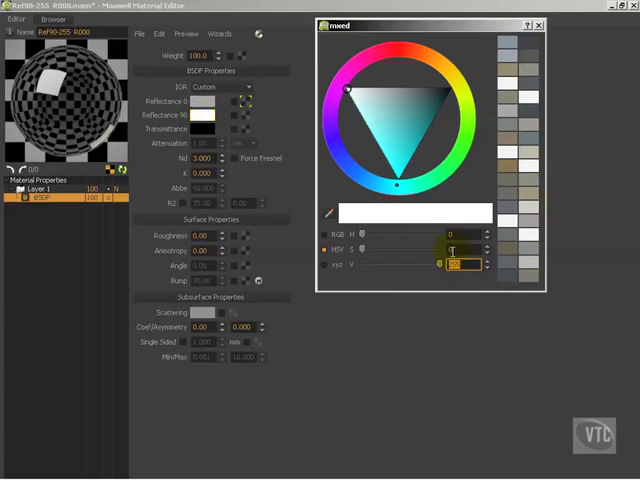
left_click(200, 100)
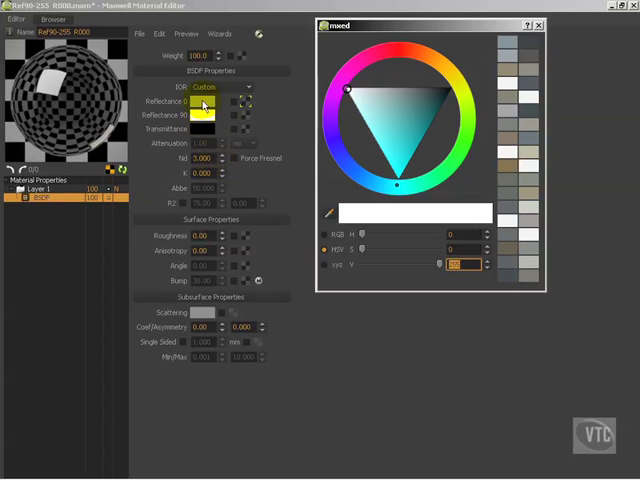
left_click(204, 114)
type("177")
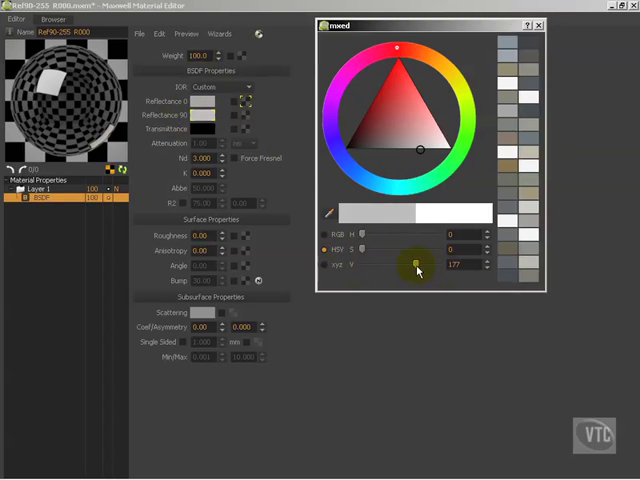
left_click_drag(412, 264, 418, 264)
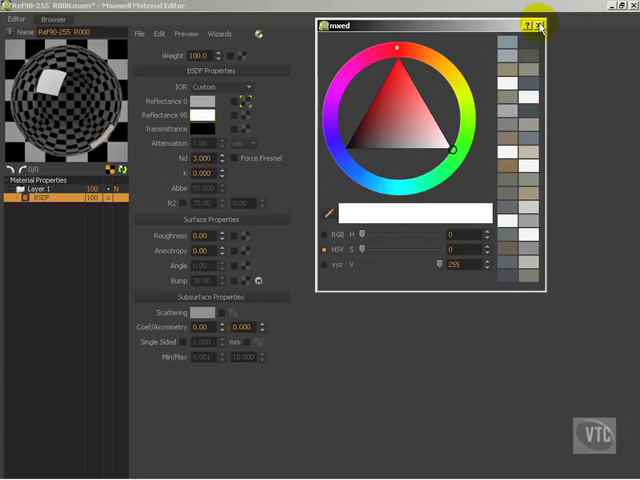
left_click(52, 20)
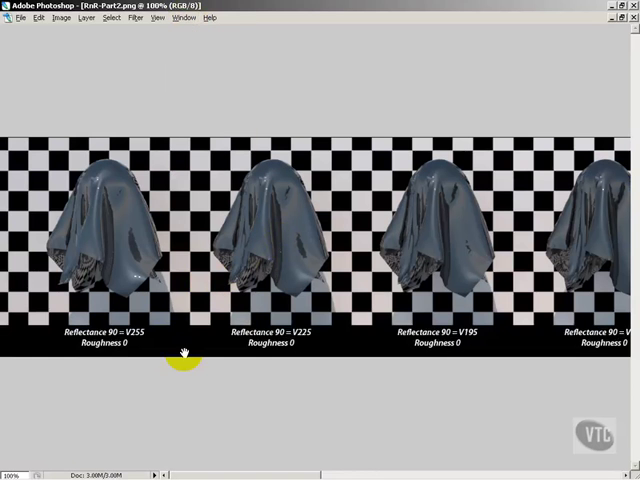
mouse_move(88, 196)
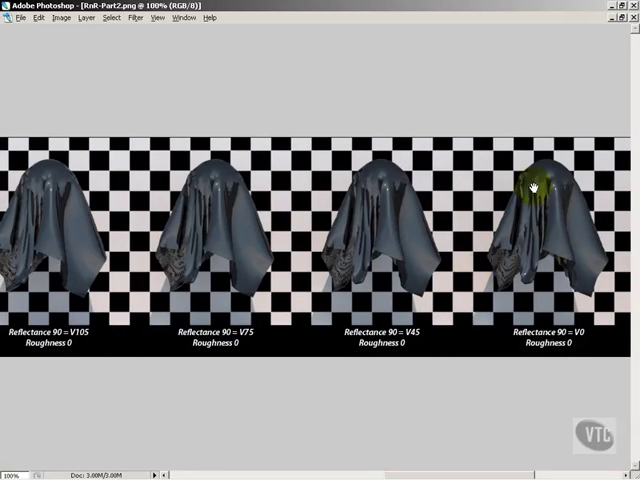
mouse_move(572, 270)
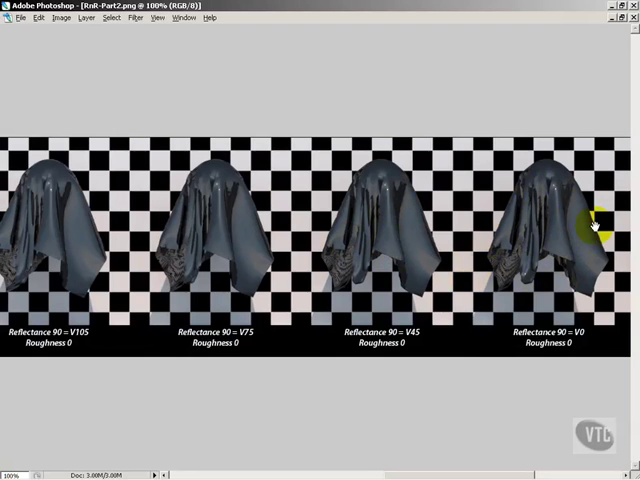
mouse_move(596, 240)
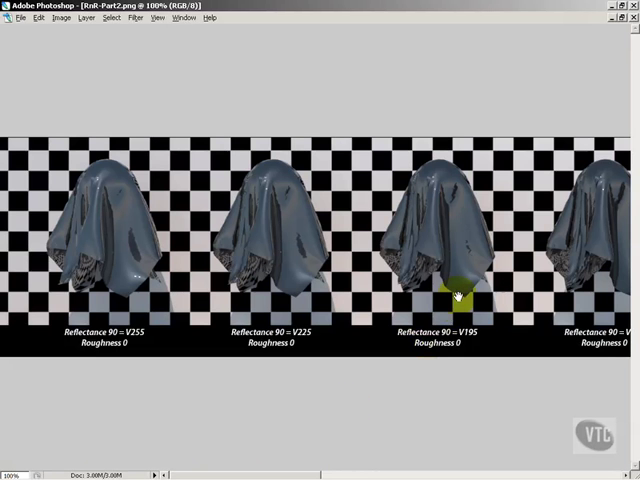
mouse_move(368, 276)
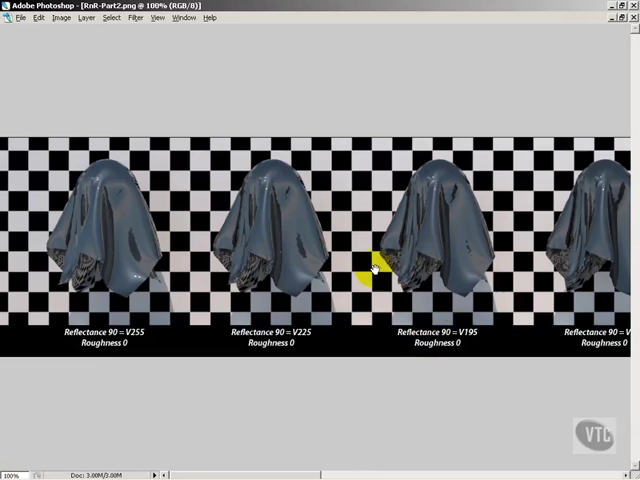
mouse_move(248, 472)
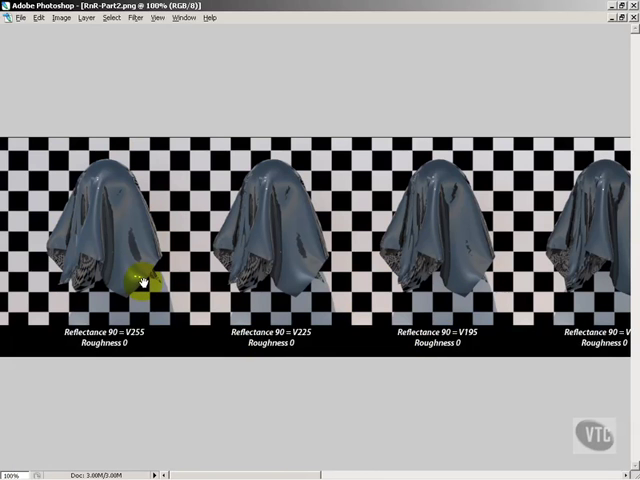
mouse_move(128, 258)
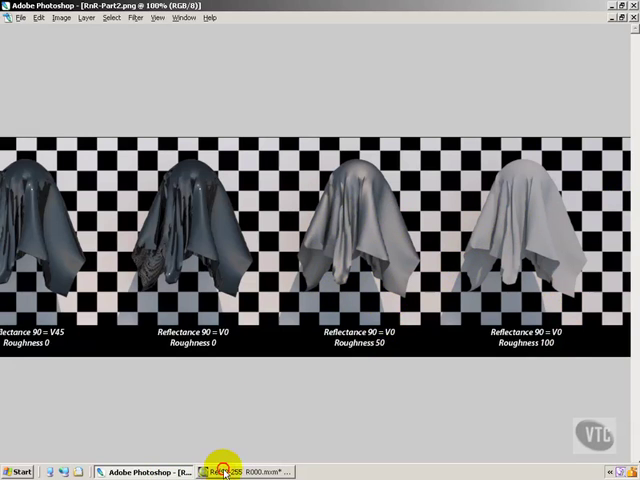
Step: Bring the Maxwell Material Editor browser back to the front from Photoshop
left_click(224, 472)
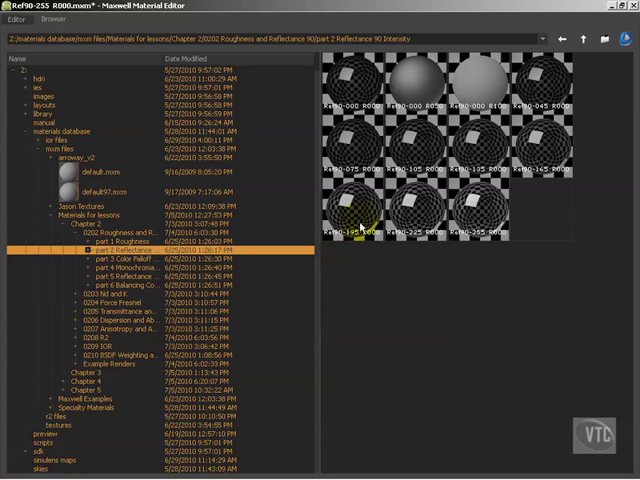